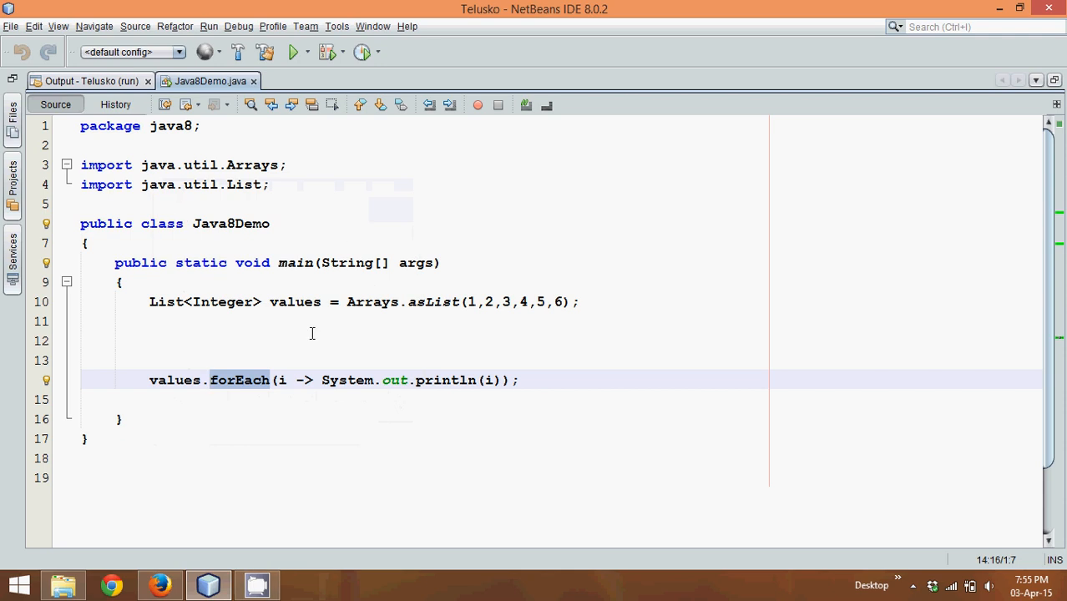
mouse_move(247, 245)
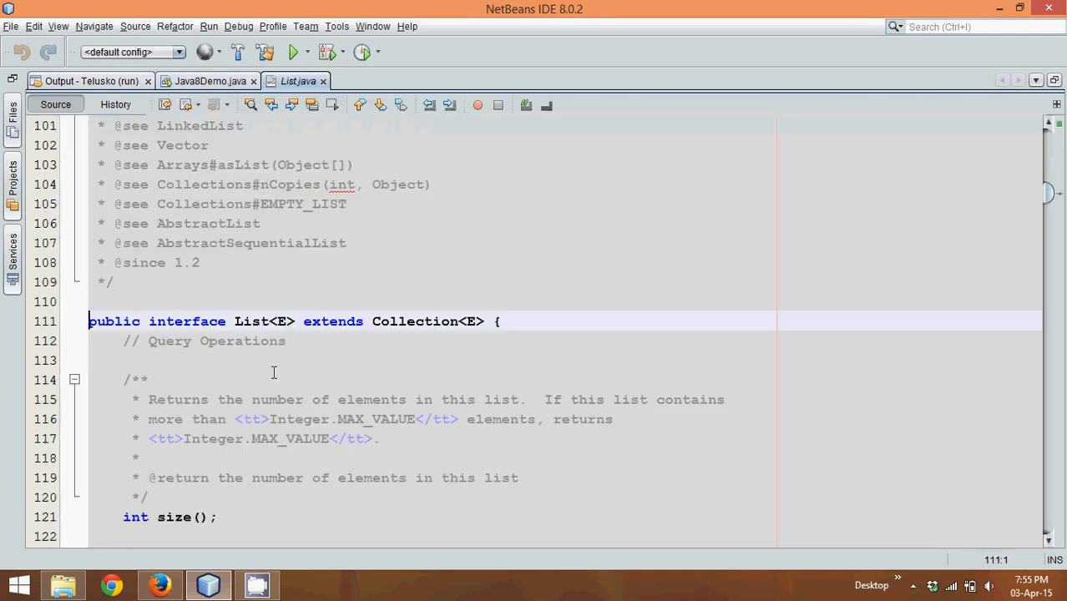
Highlight List in its interface declaration showing it extends Collection, then return to Java8Demo.java.
double_click(252, 321)
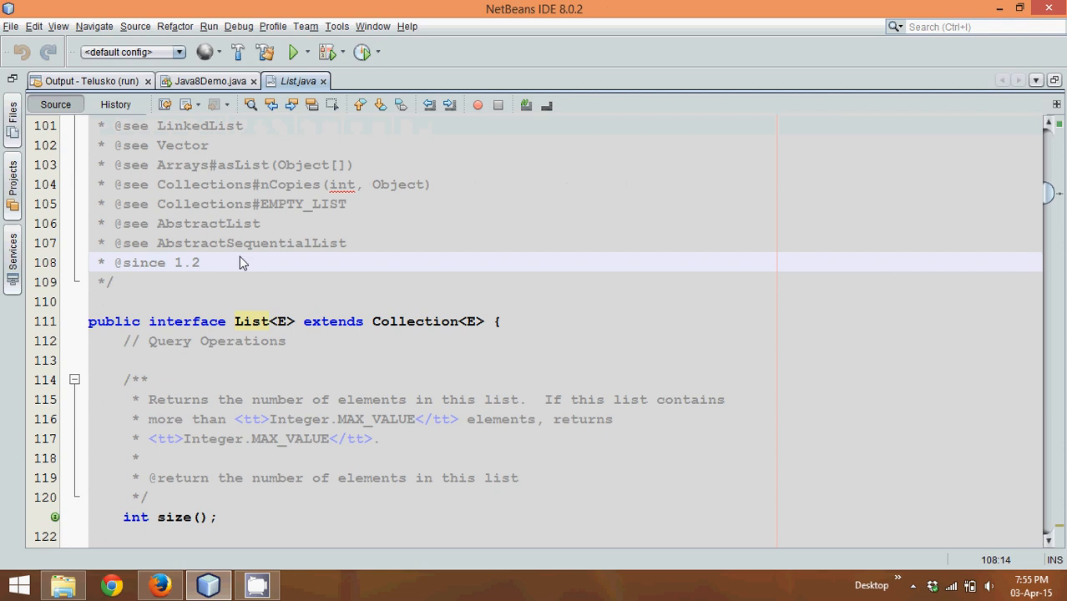
mouse_move(213, 81)
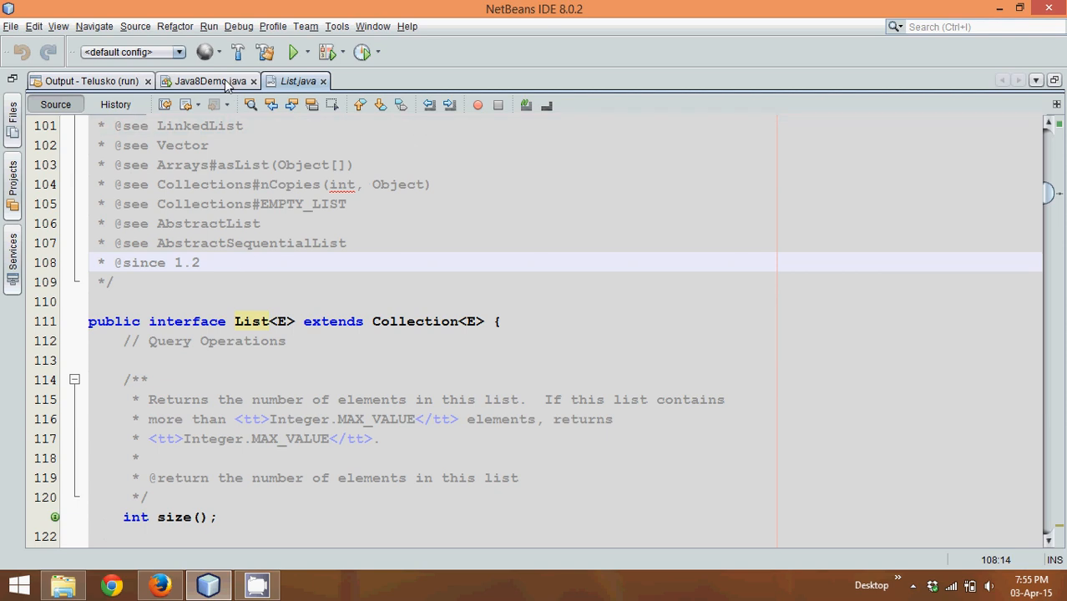
click(201, 80)
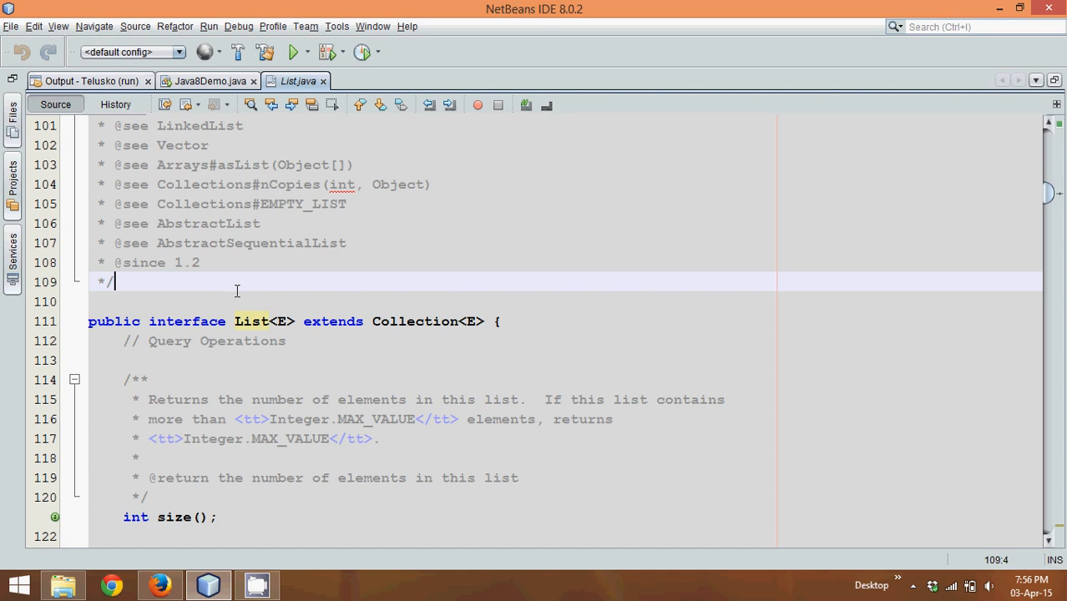
mouse_move(223, 45)
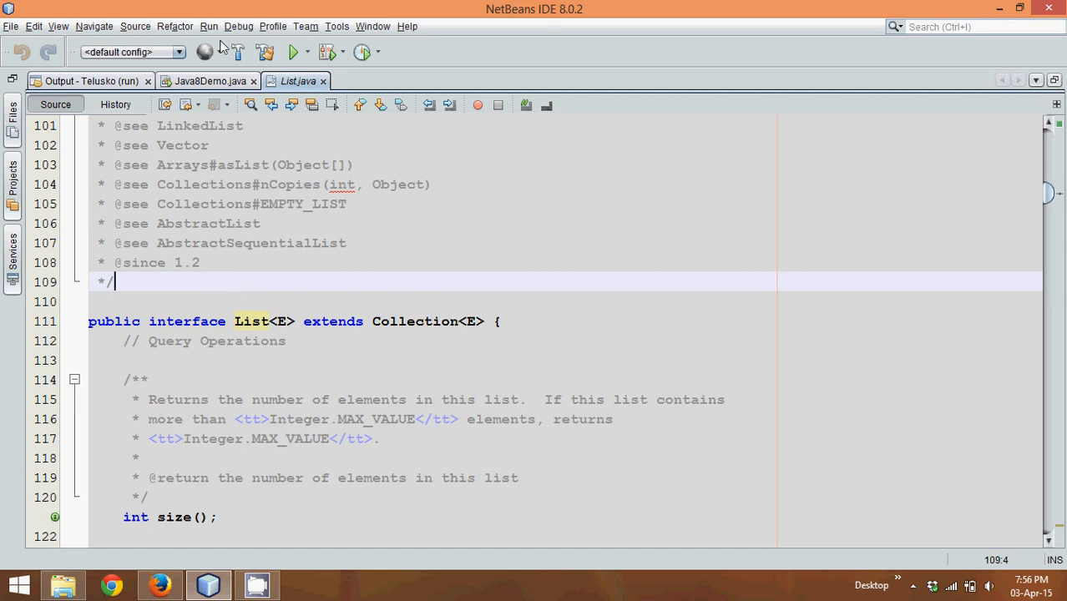
click(203, 80)
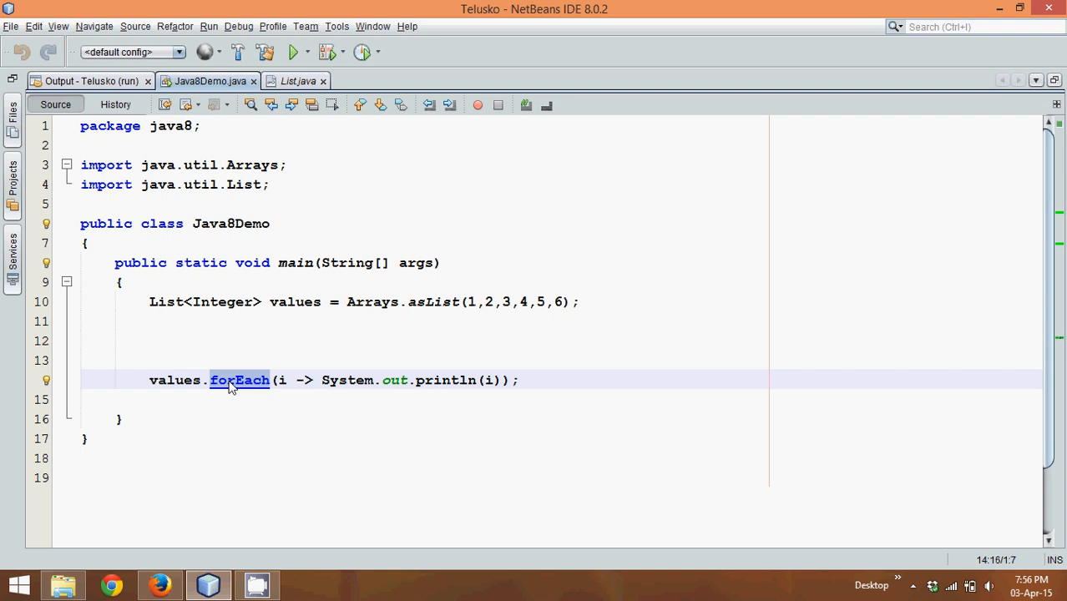
Jump from values.forEach into Iterable.java, highlight the default keyword on forEach, and return to Java8Demo.java.
click(240, 379)
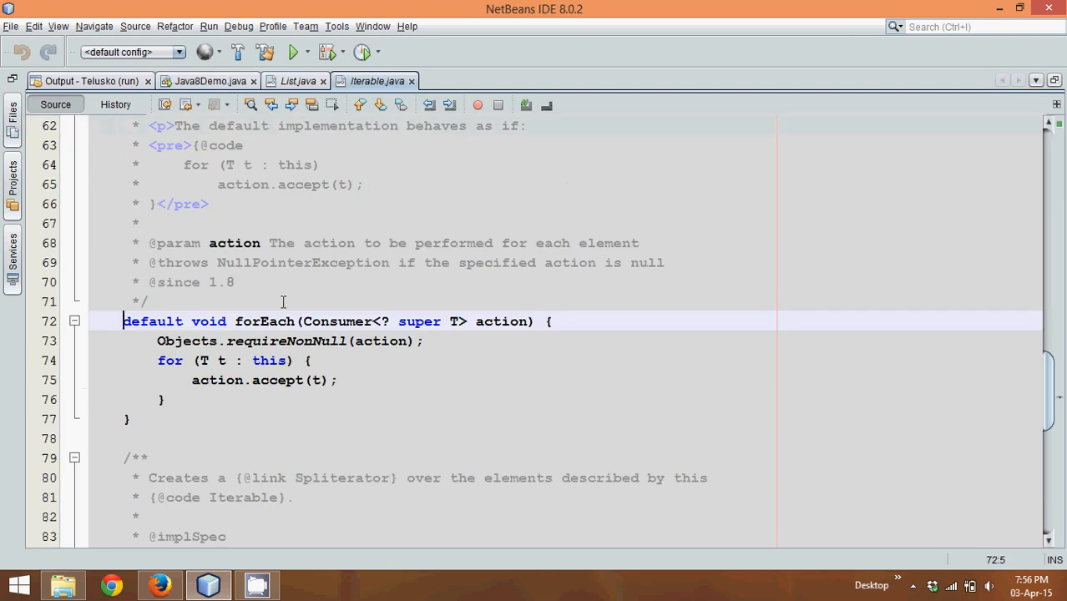
double_click(153, 322)
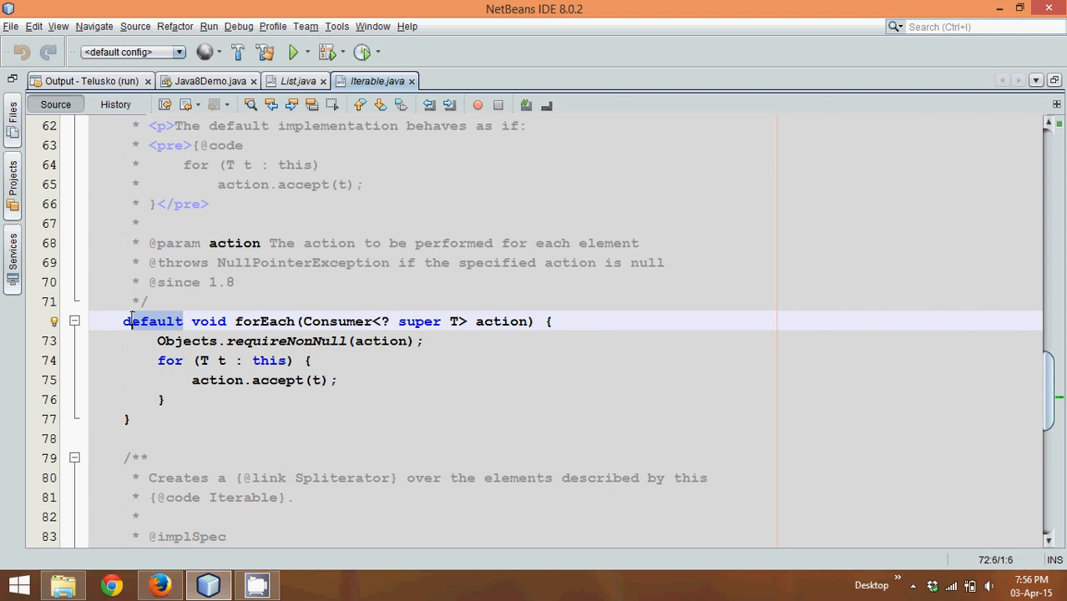
click(297, 81)
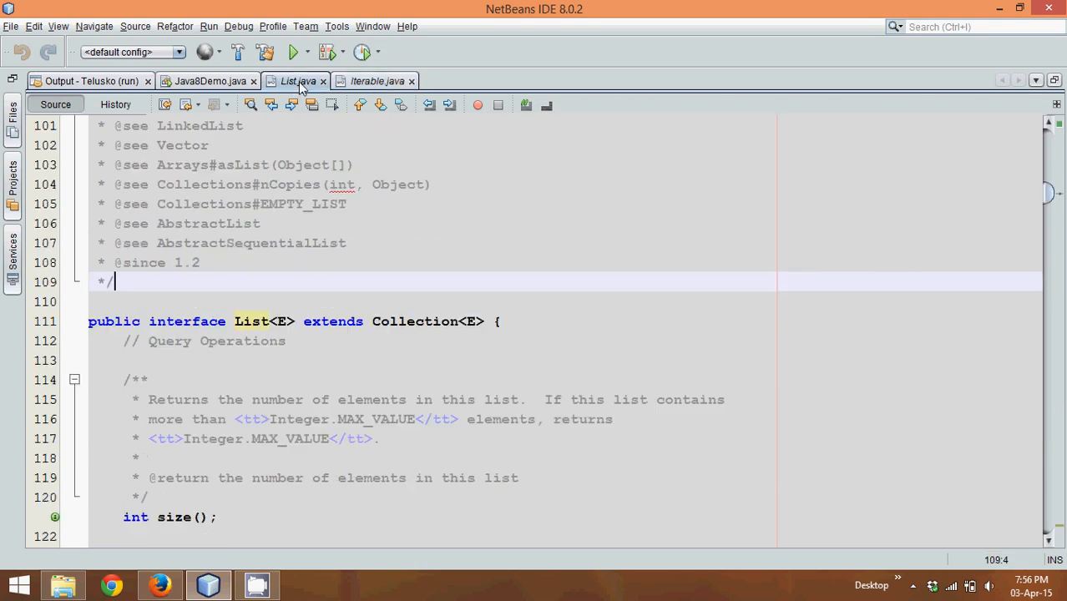
click(201, 81)
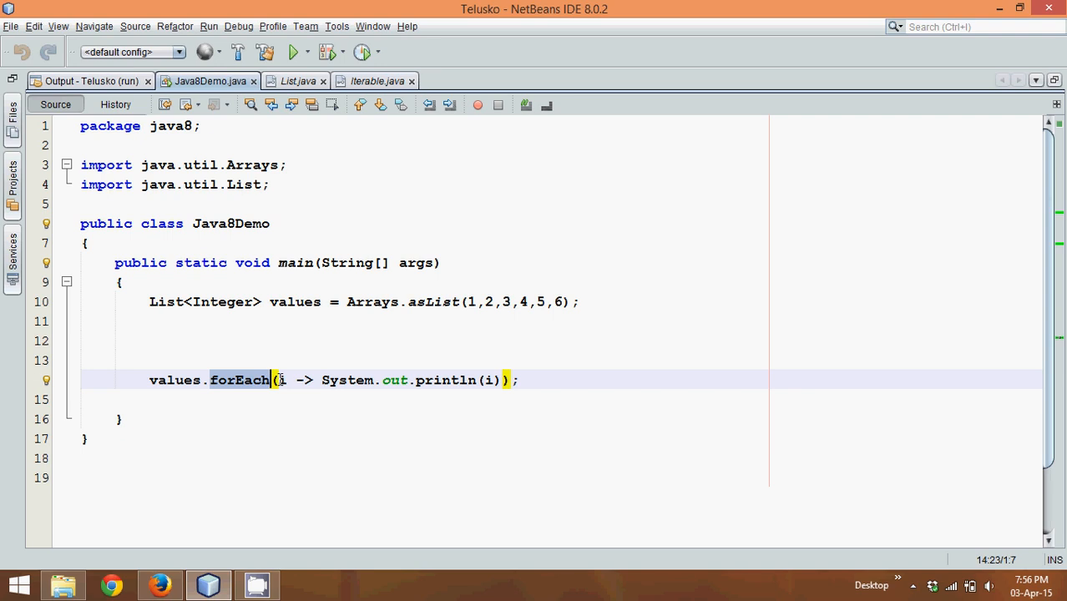
mouse_move(309, 289)
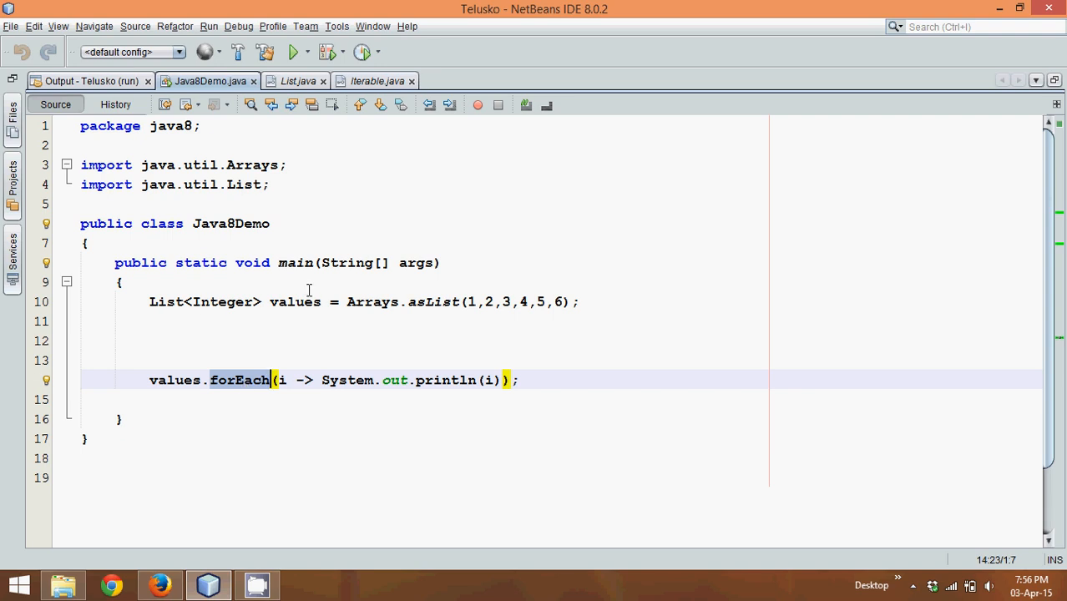
mouse_move(160, 346)
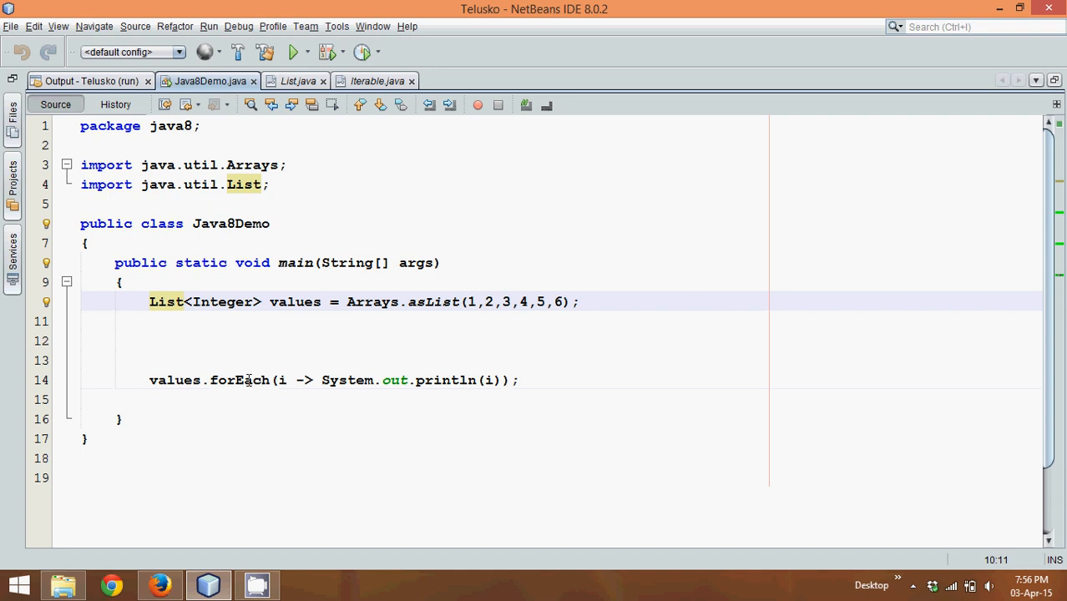
Revisit List.java and Iterable.java, highlighting the forEach method name.
click(323, 341)
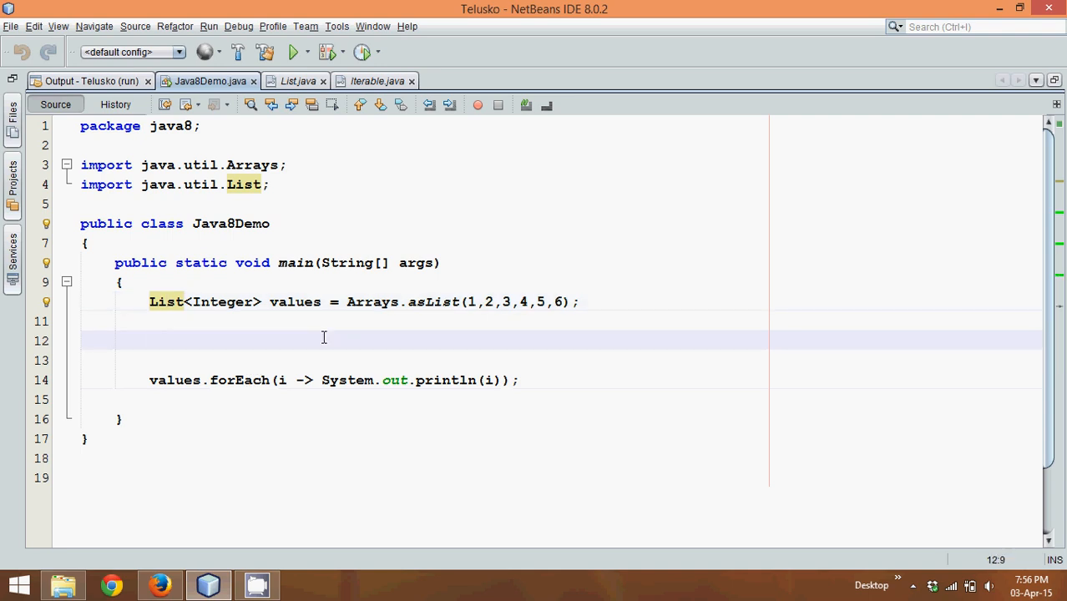
click(293, 80)
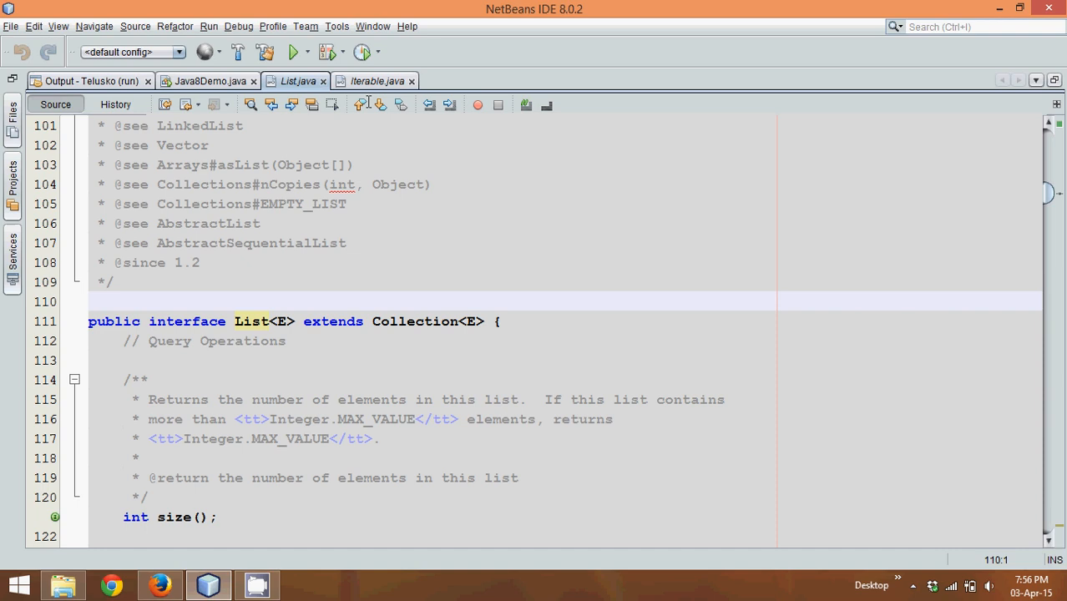
click(375, 81)
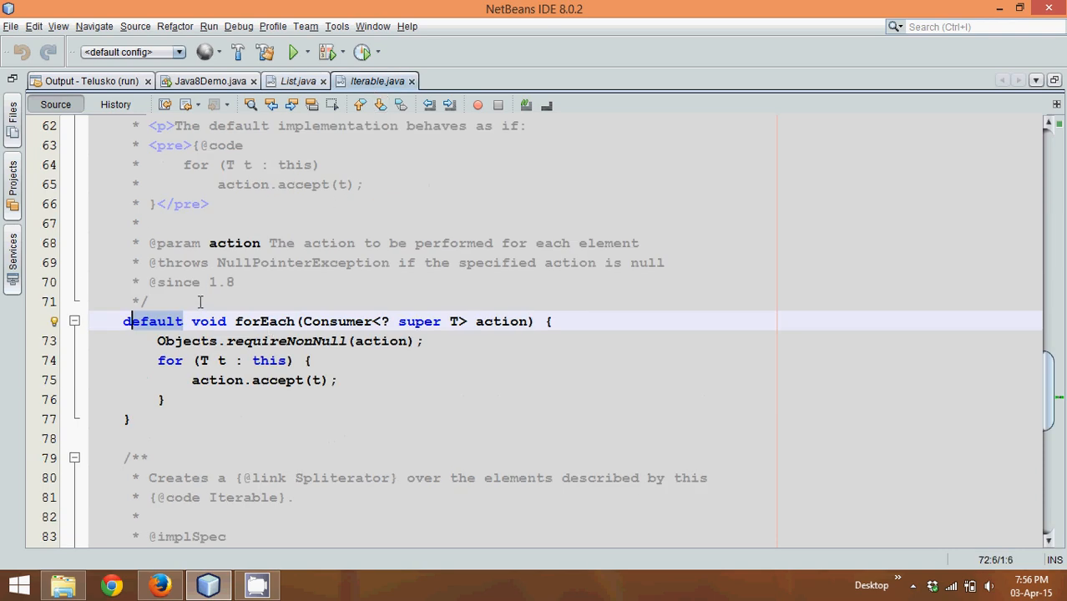
double_click(262, 320)
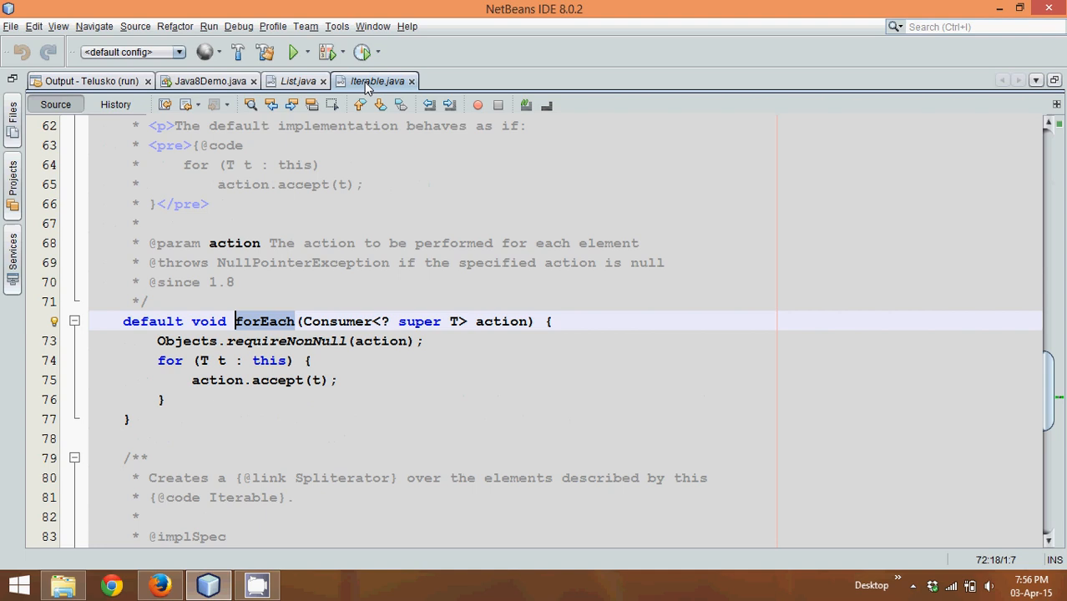
From List.java, jump into Collection.java via the Collection name in the extends clause.
click(290, 81)
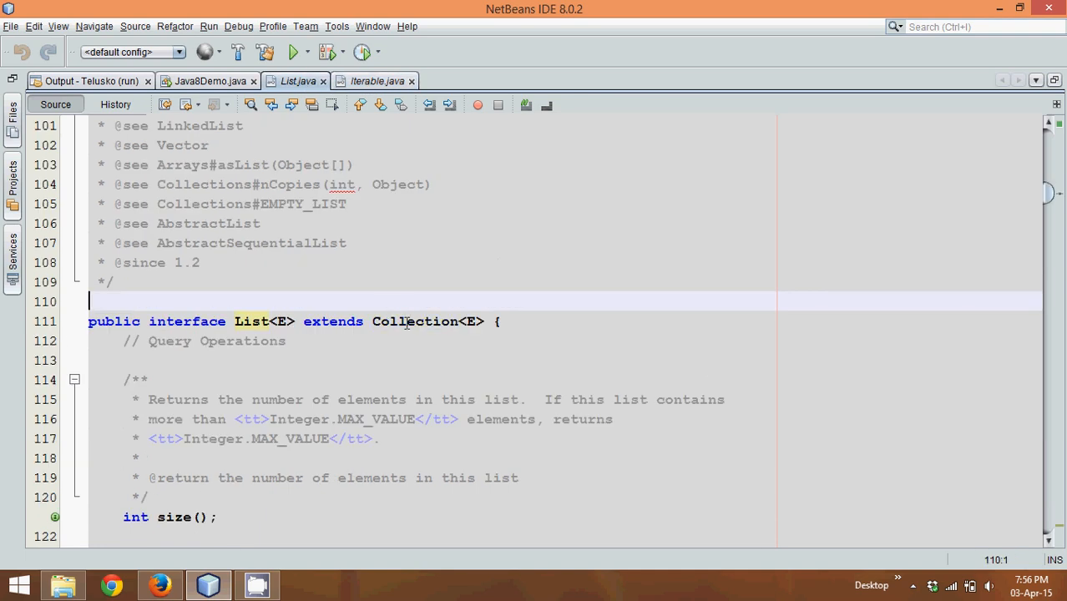
mouse_move(412, 321)
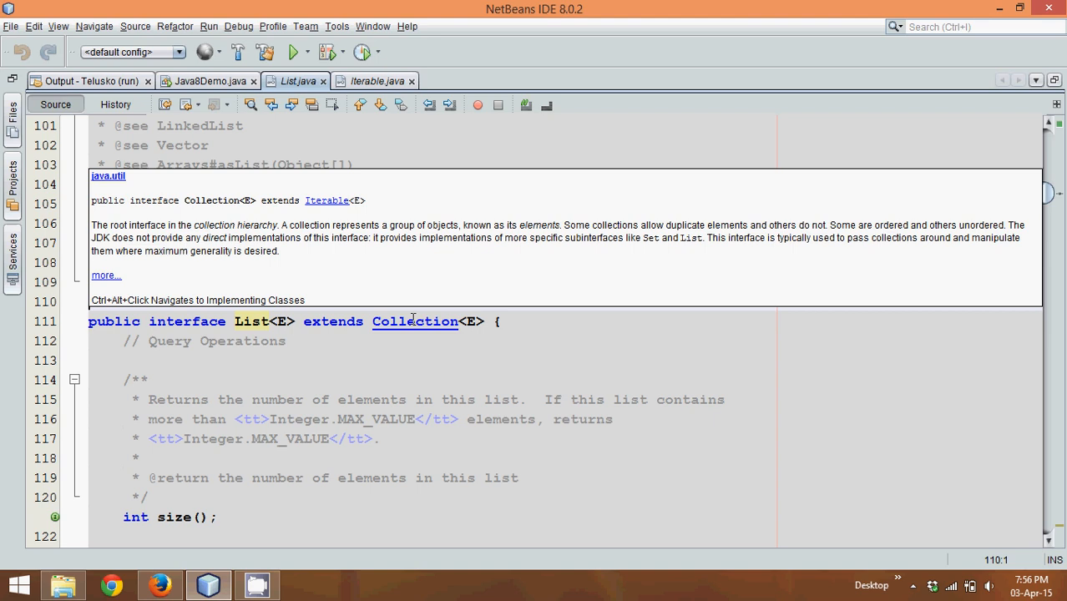
click(414, 321)
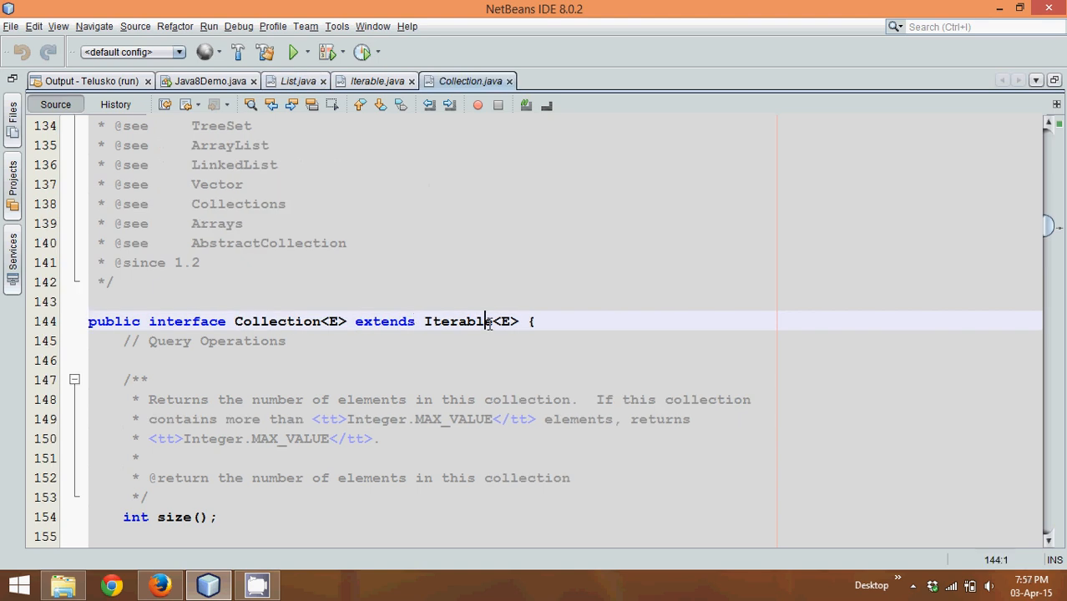
double_click(453, 321)
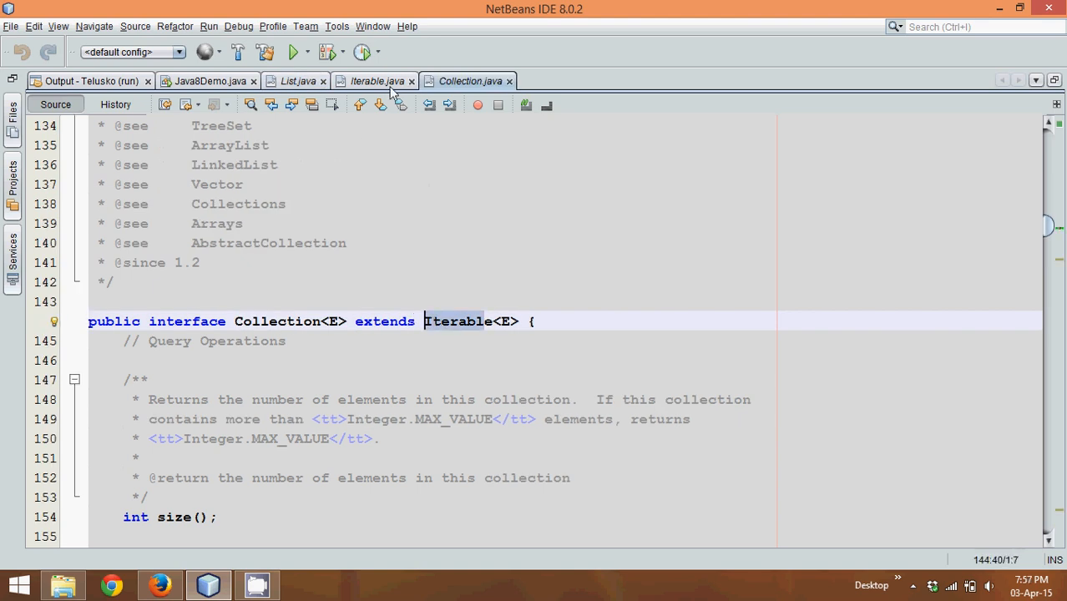
click(371, 81)
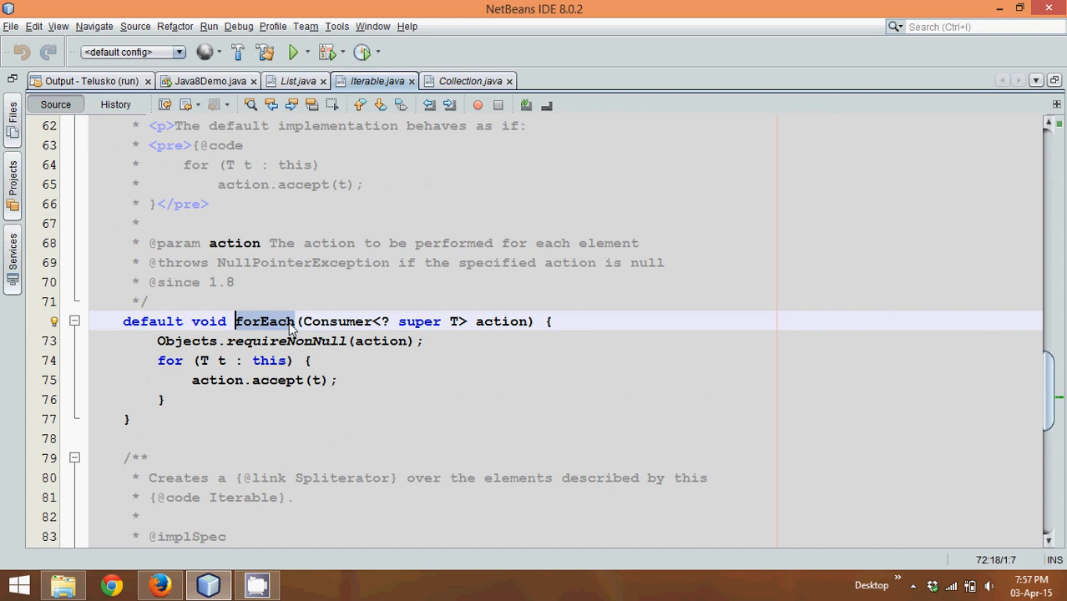
mouse_move(294, 81)
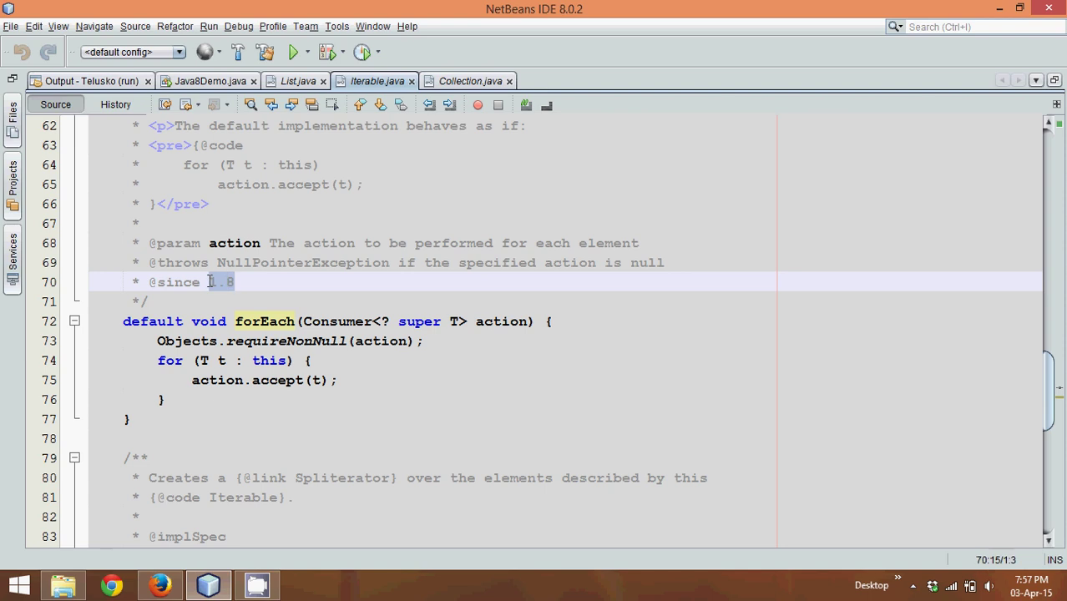
mouse_move(376, 81)
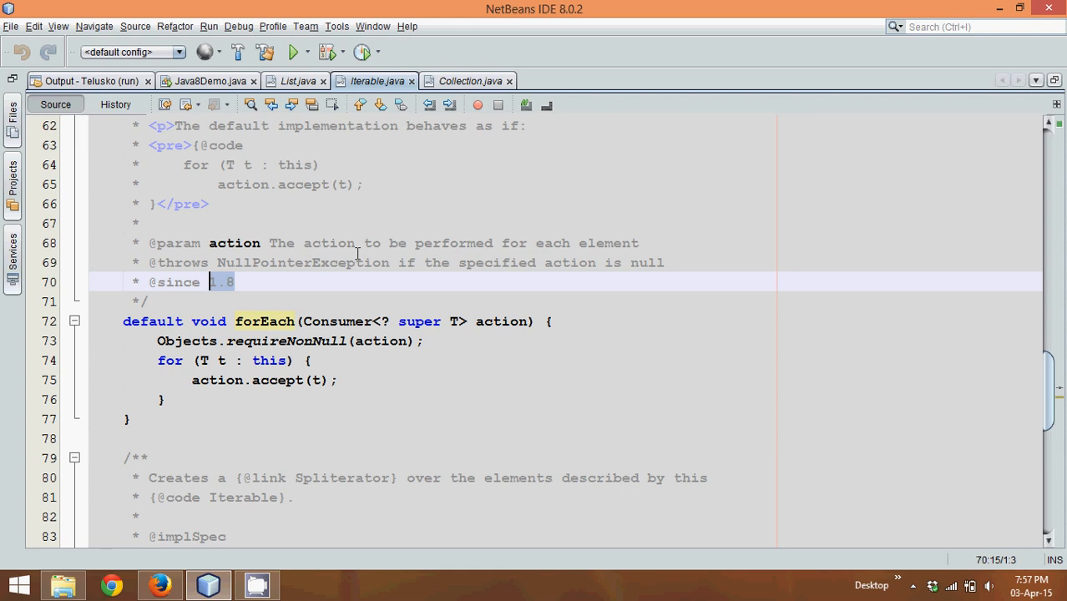
click(201, 80)
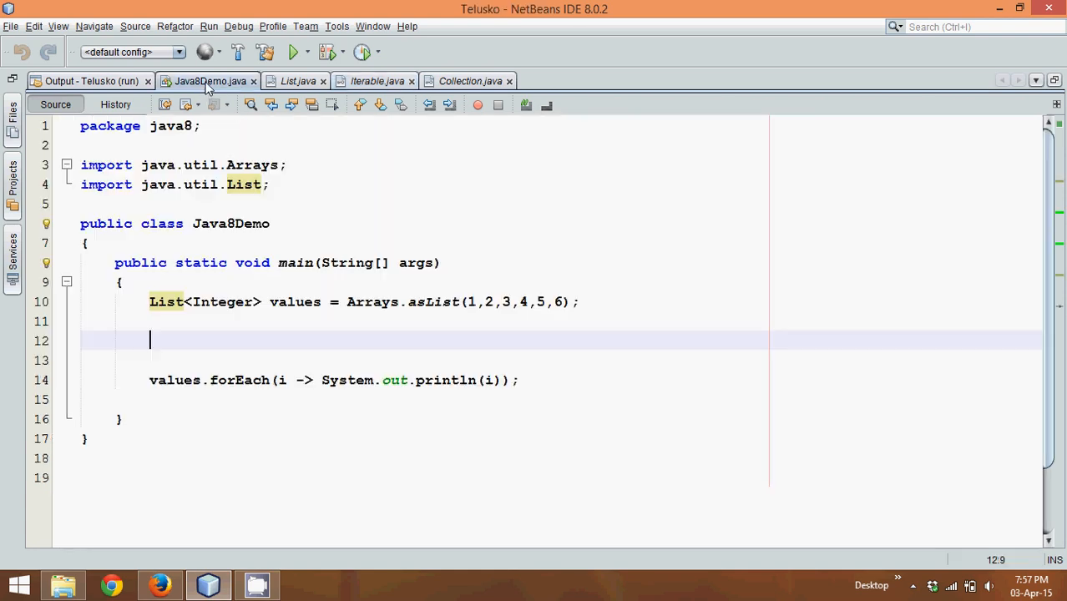